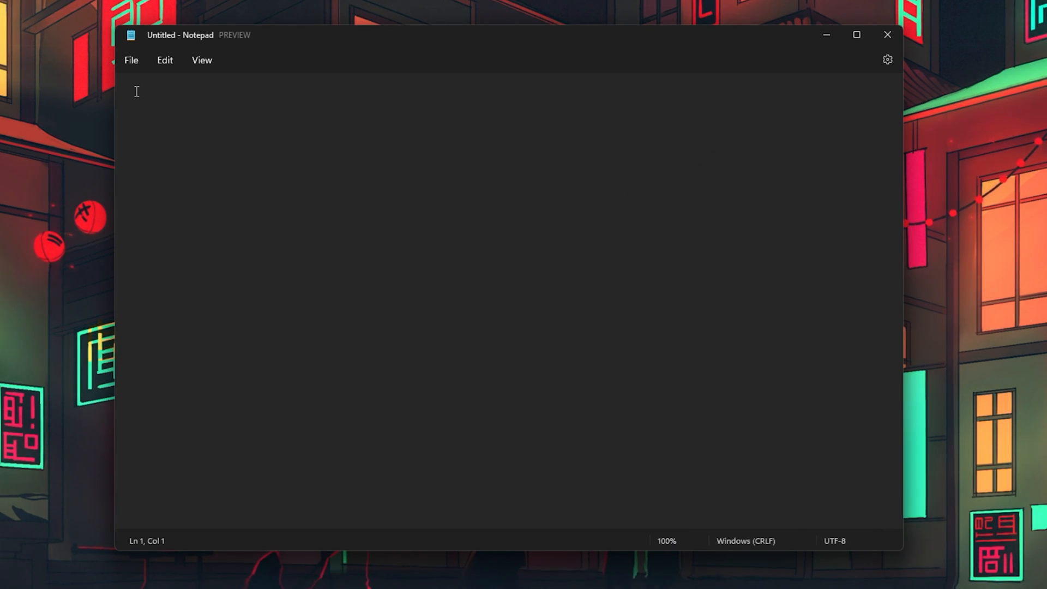
Undo the stray typed text, then show the Font settings (Leelawadee UI, Regular, 16)
{"action": "type", "text": "notepa"}
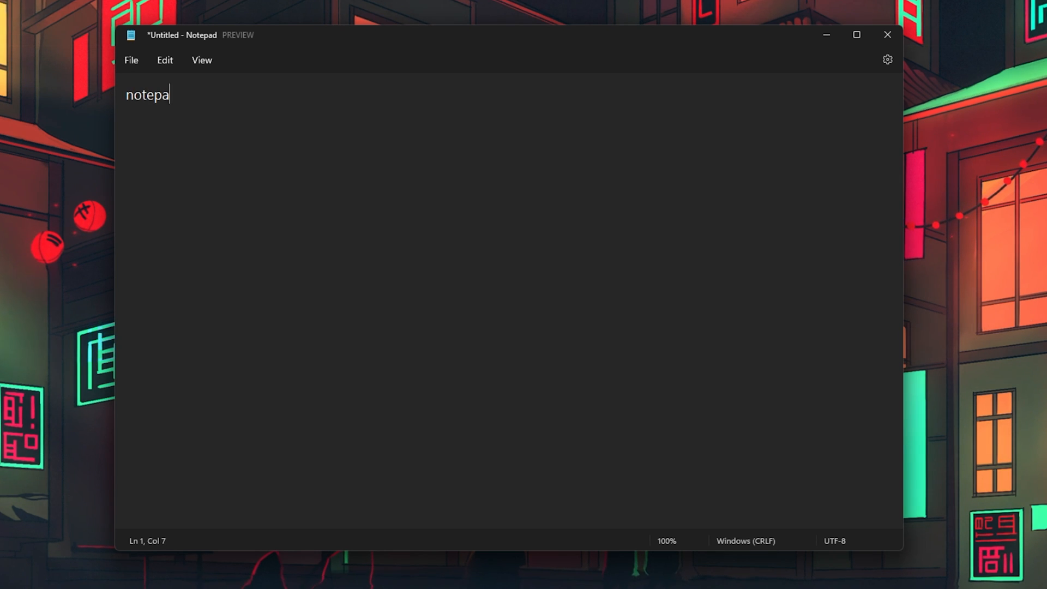
{"action": "key", "text": "ctrl+z"}
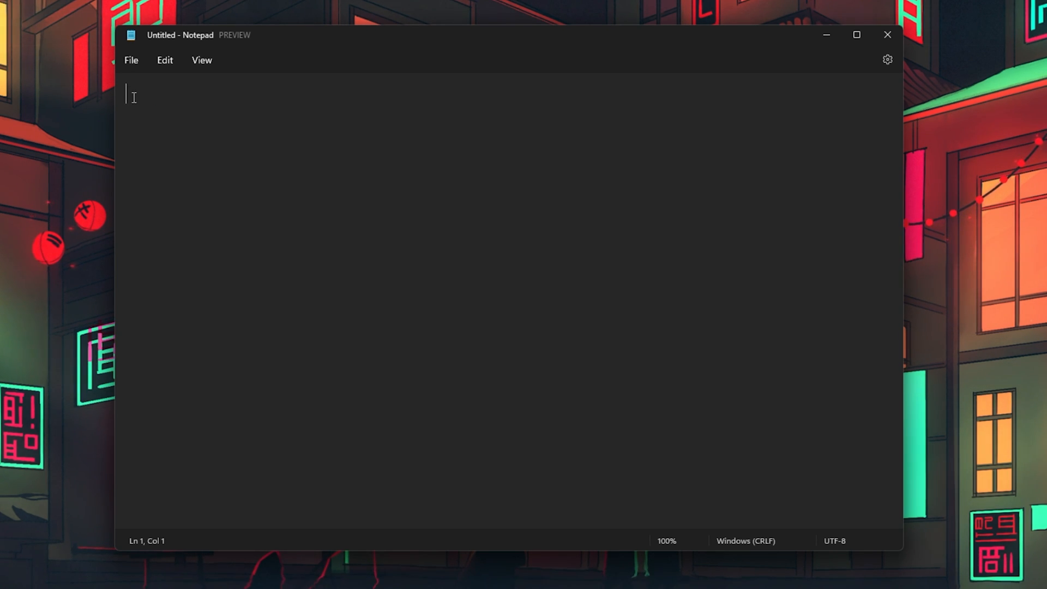
{"action": "mouse_move", "coordinate": [887, 59]}
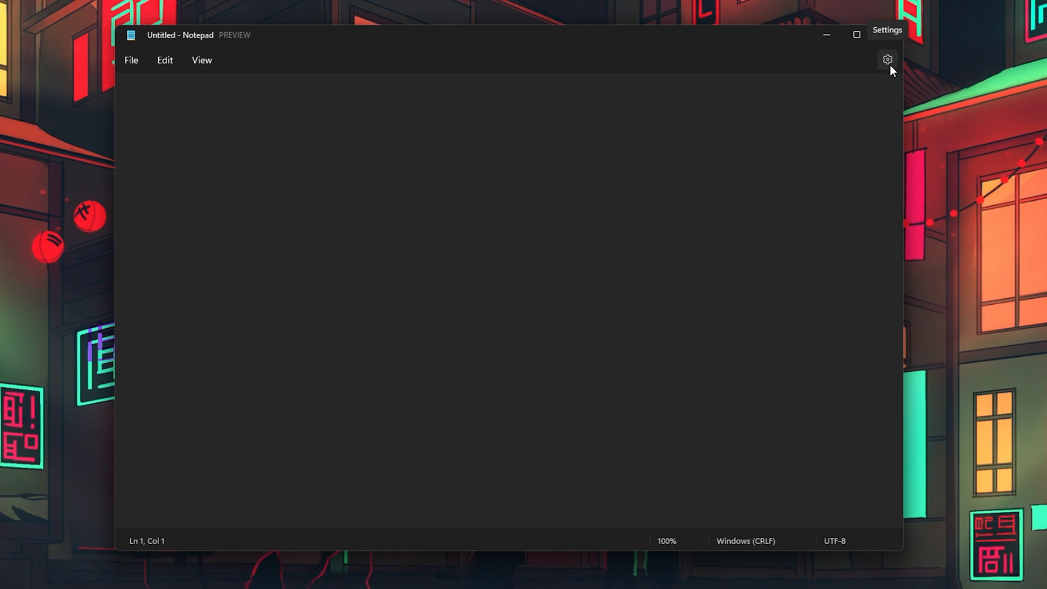
{"action": "left_click", "coordinate": [887, 60]}
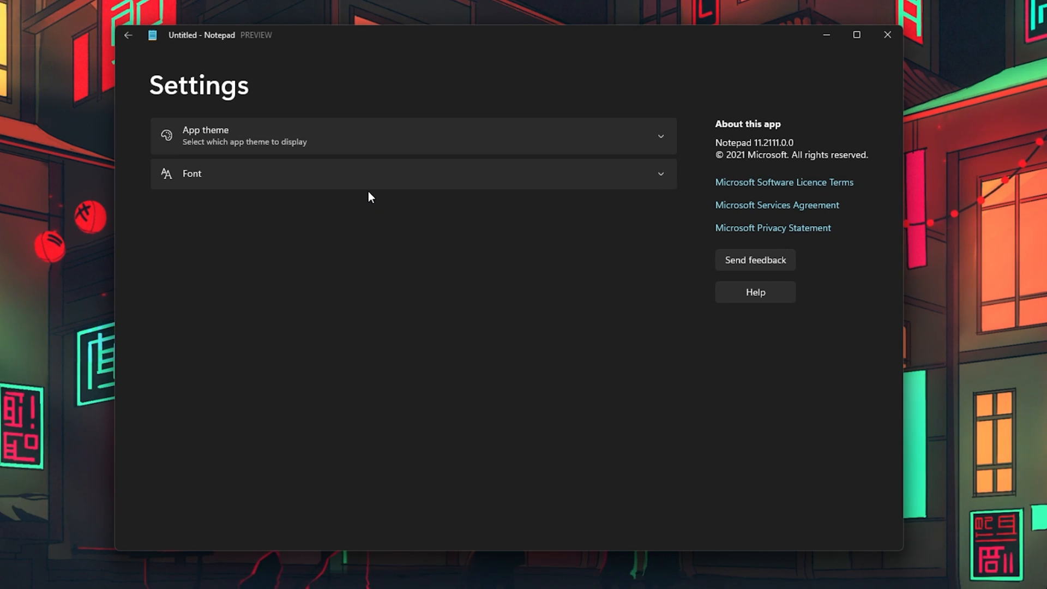
{"action": "left_click", "coordinate": [412, 136]}
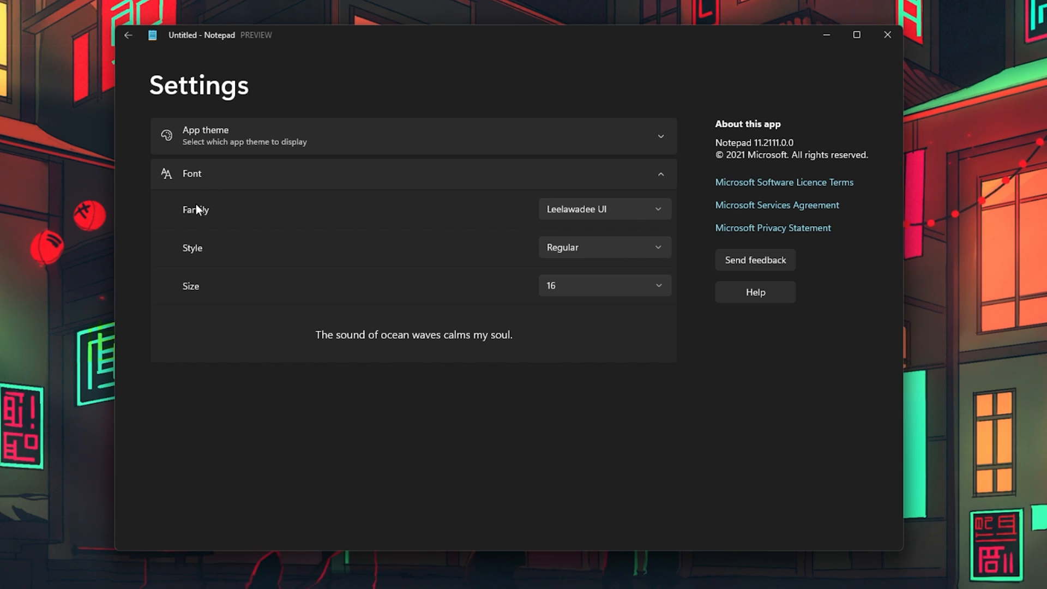
Browse the Family dropdown's font list, keeping Leelawadee UI selected
{"action": "left_click", "coordinate": [602, 209]}
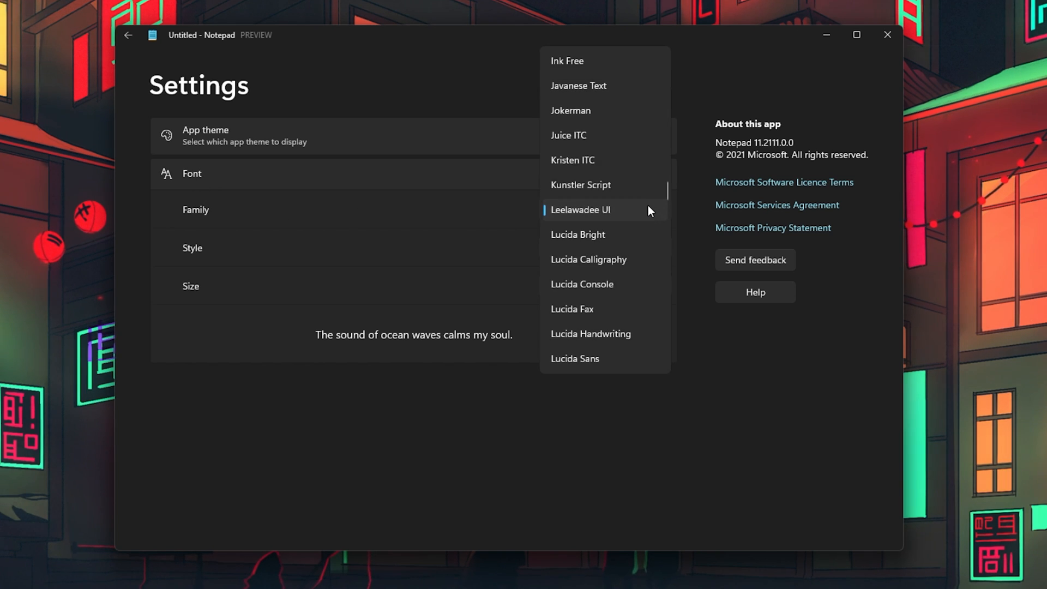
{"action": "scroll", "scroll_direction": "down", "scroll_amount": 3}
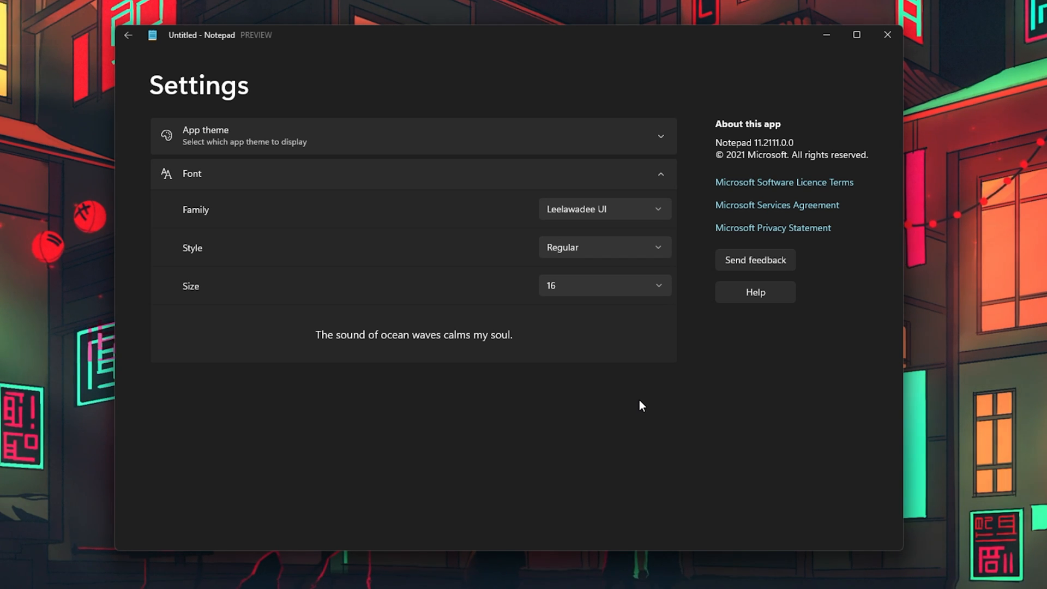
{"action": "mouse_move", "coordinate": [488, 351]}
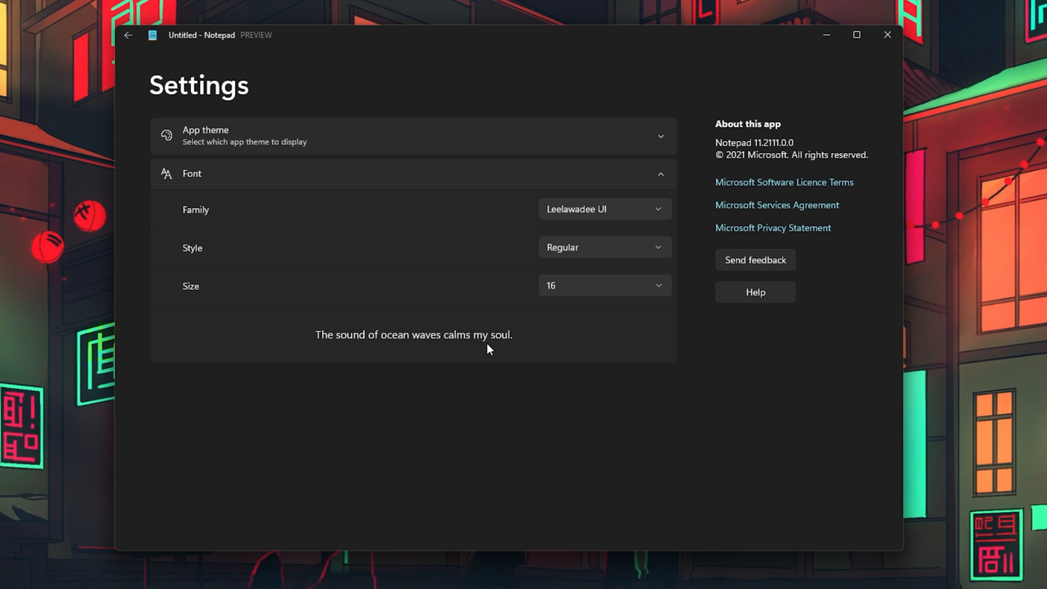
{"action": "mouse_move", "coordinate": [482, 344]}
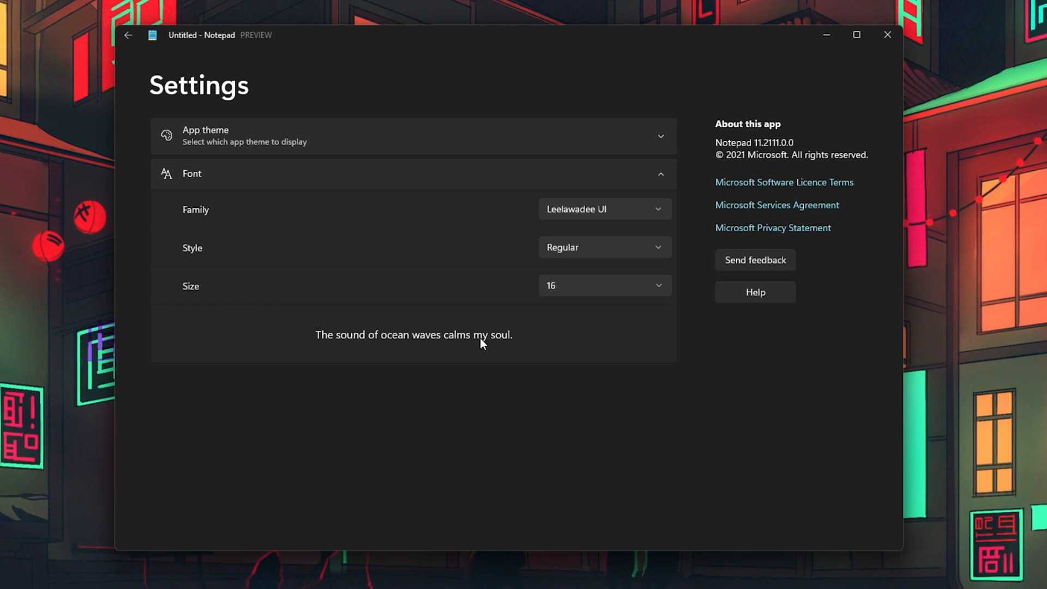
{"action": "left_click", "coordinate": [603, 208]}
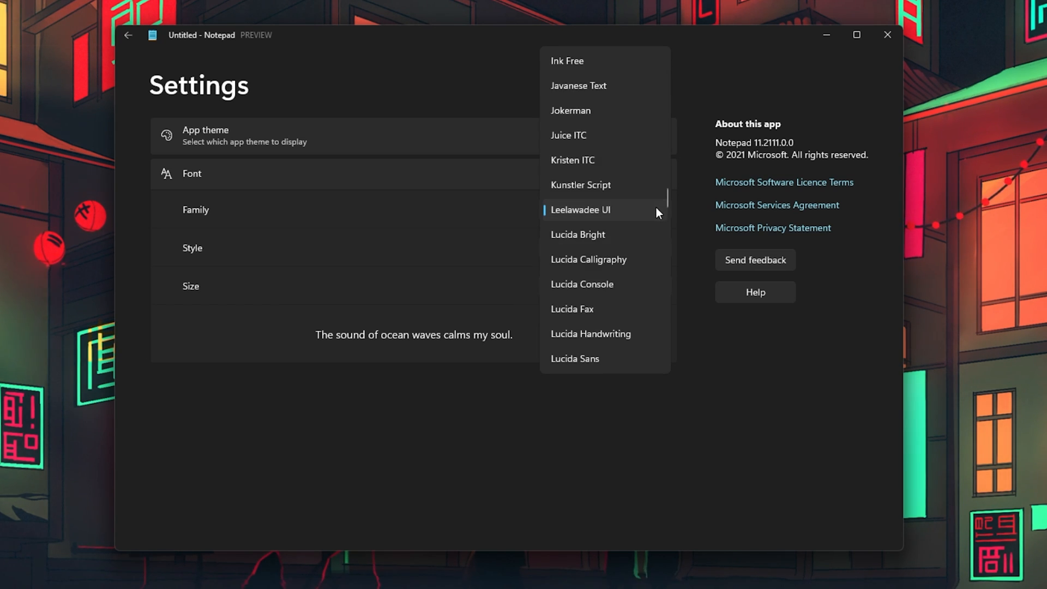